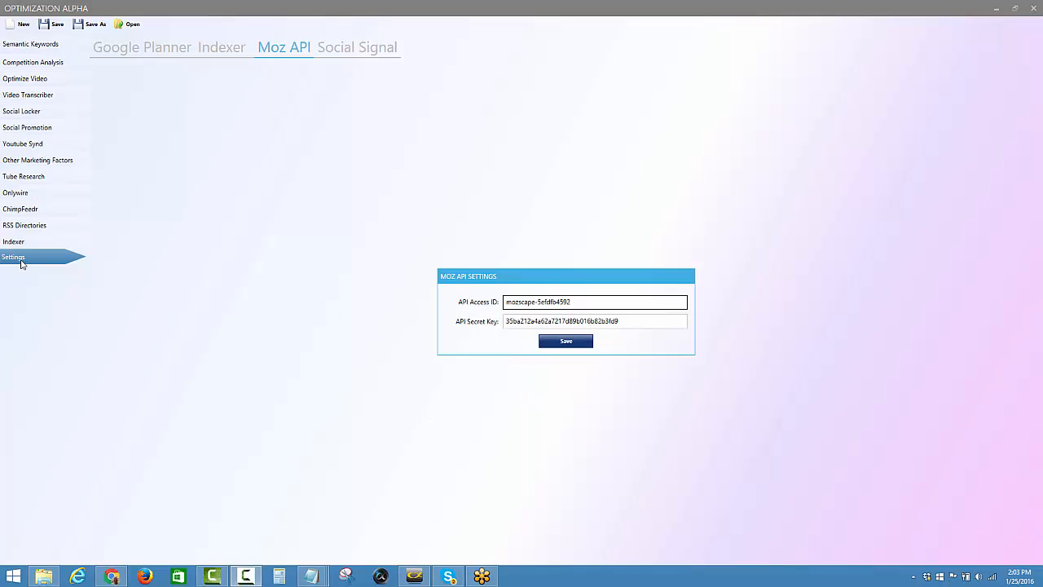
Show the Google Planner settings with the AdWords user name and password filled in
left_click(141, 46)
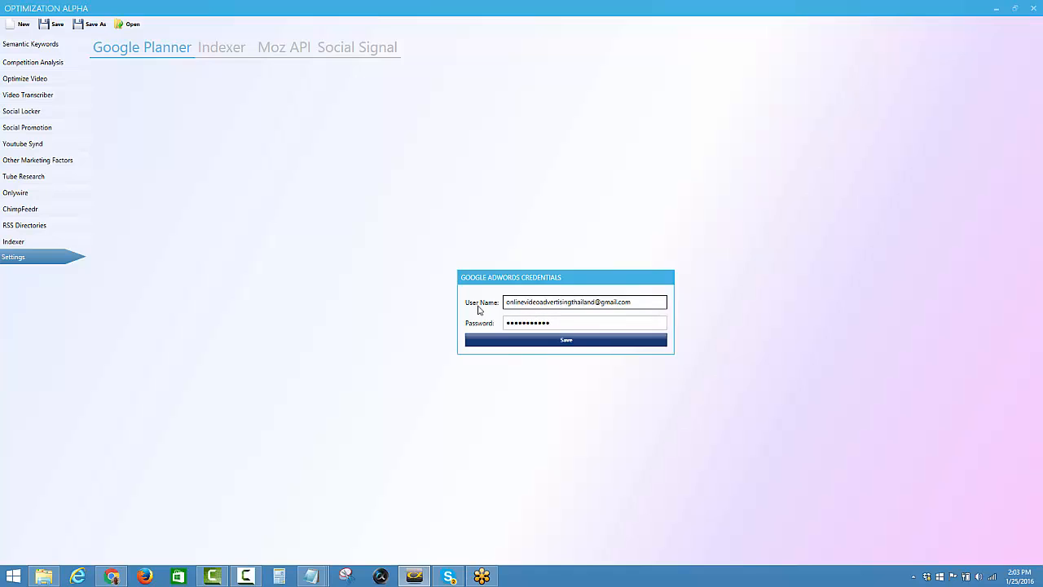
mouse_move(208, 167)
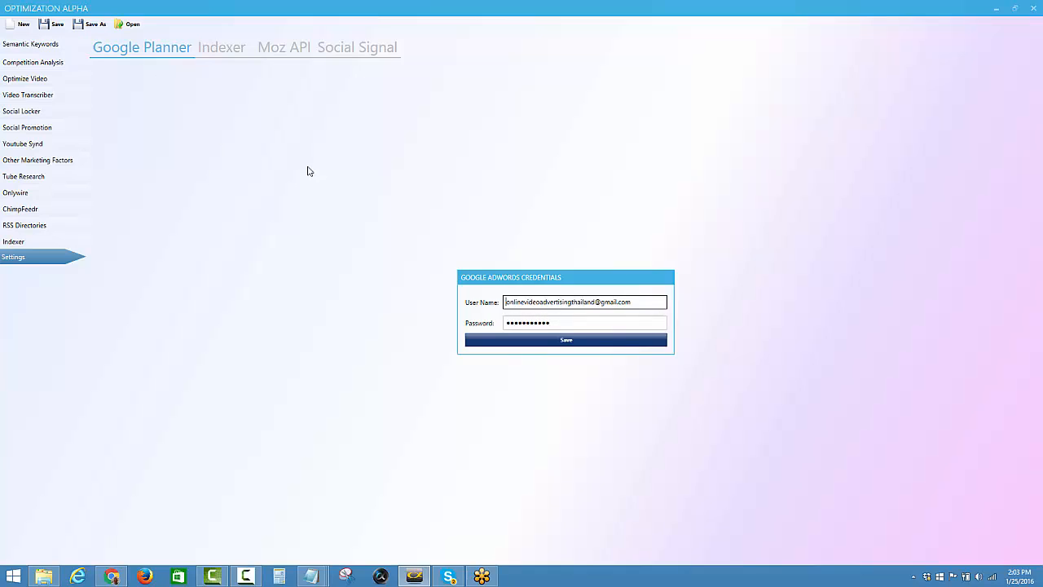
mouse_move(378, 235)
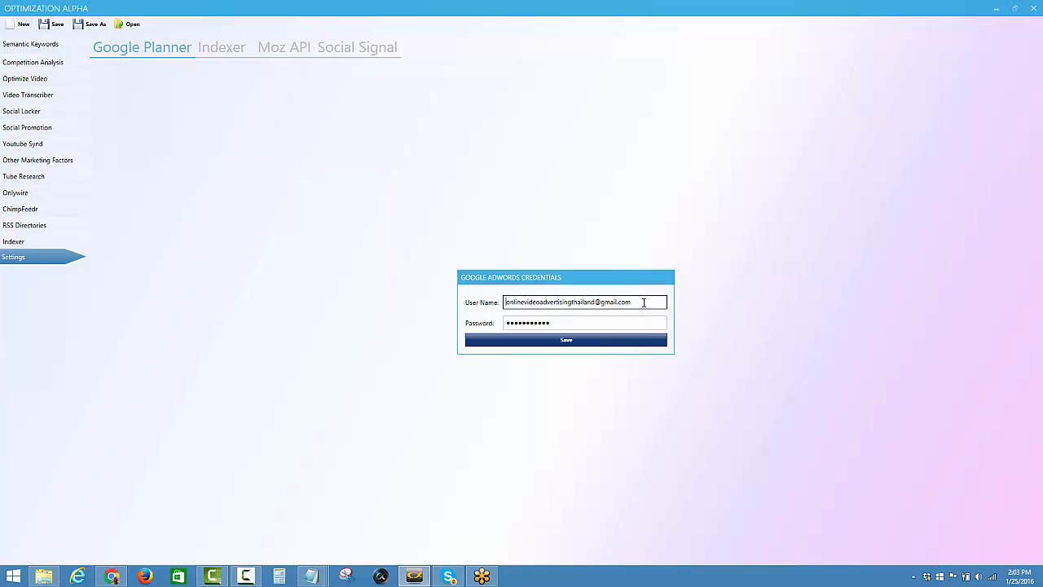
mouse_move(233, 277)
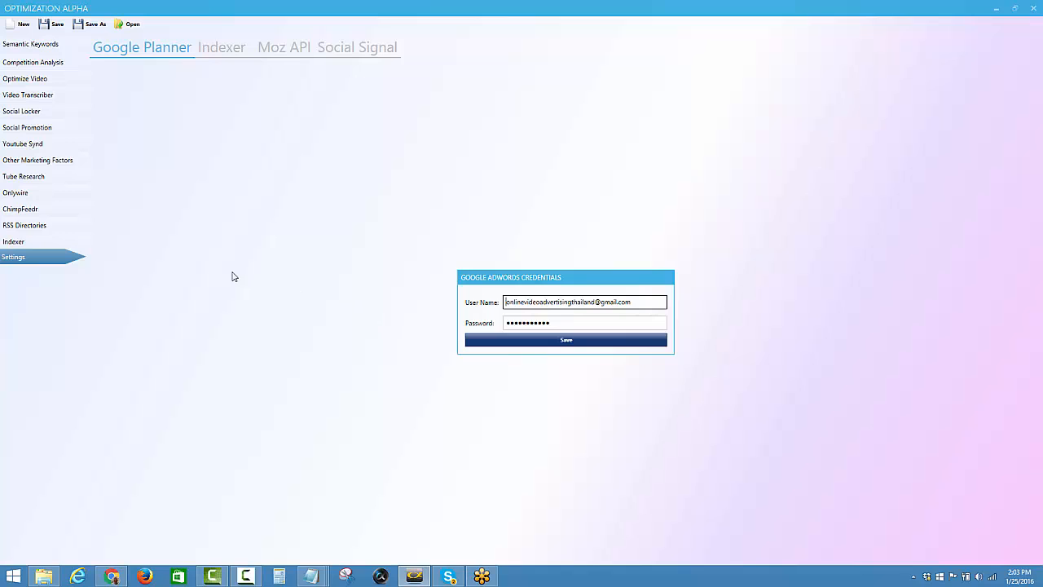
Enter the Indexification.com API key in the Indexer settings and save it
left_click(222, 45)
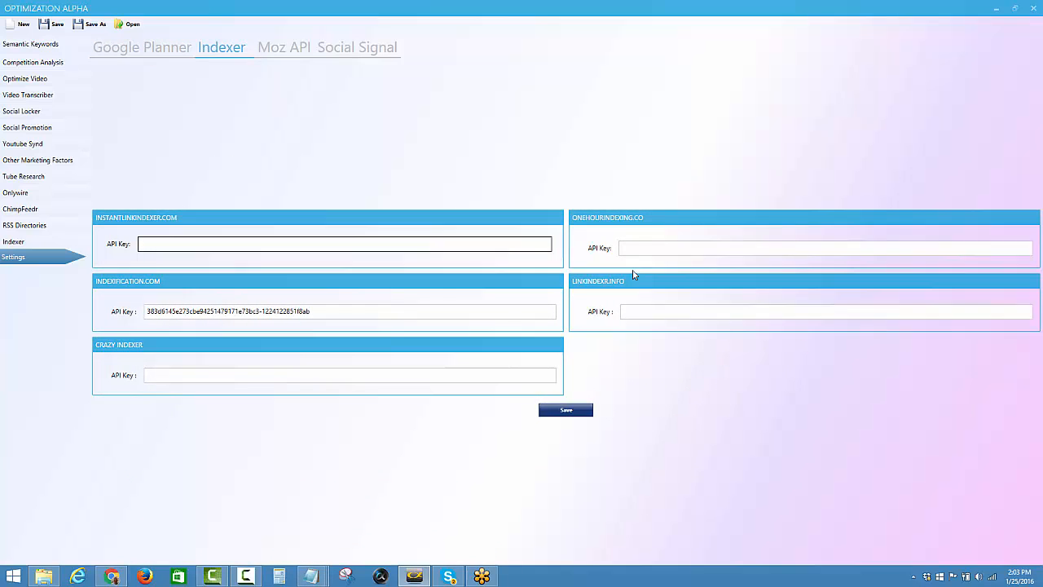
mouse_move(365, 266)
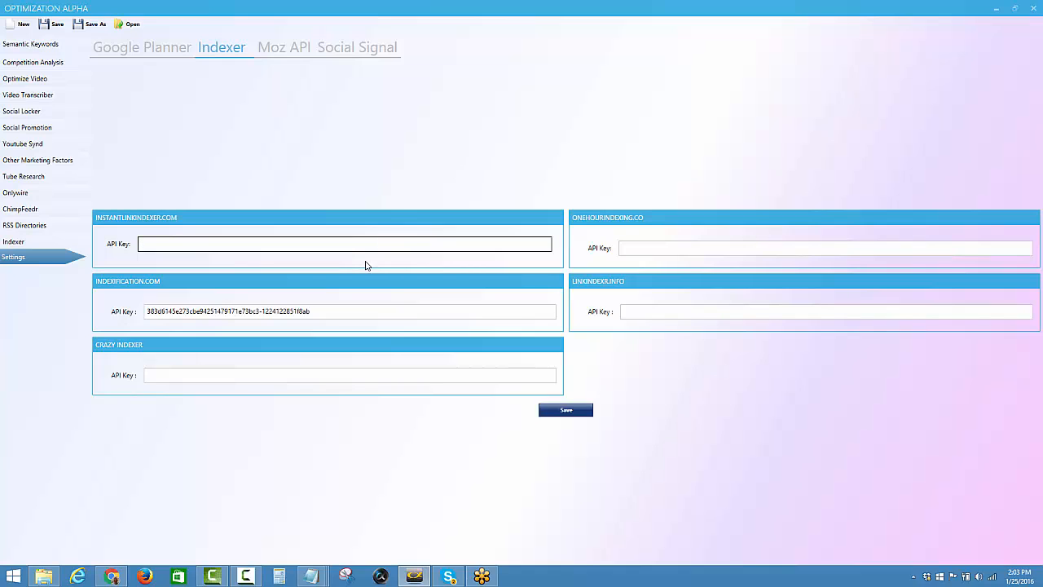
mouse_move(502, 326)
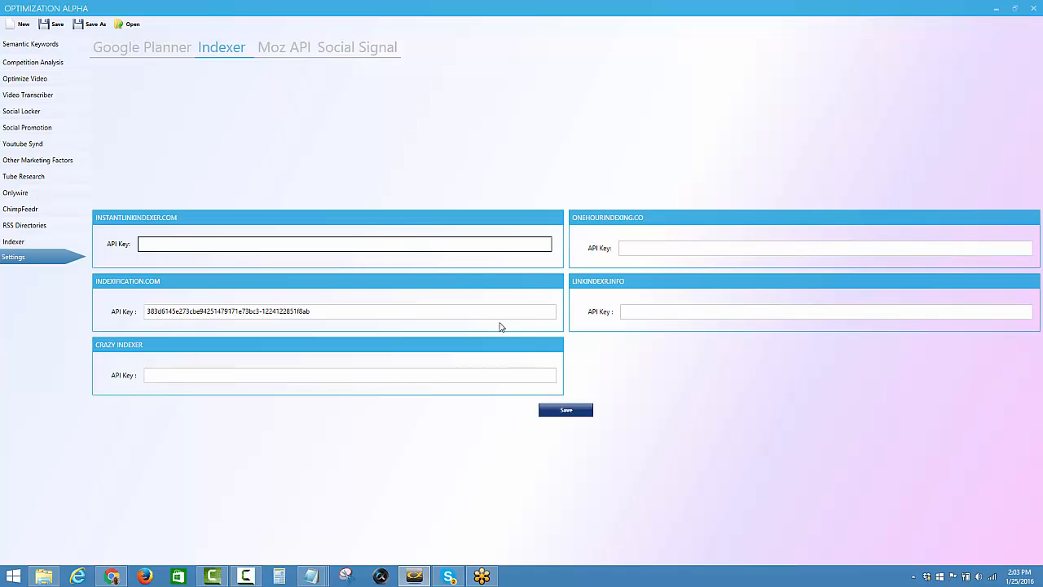
left_click(436, 311)
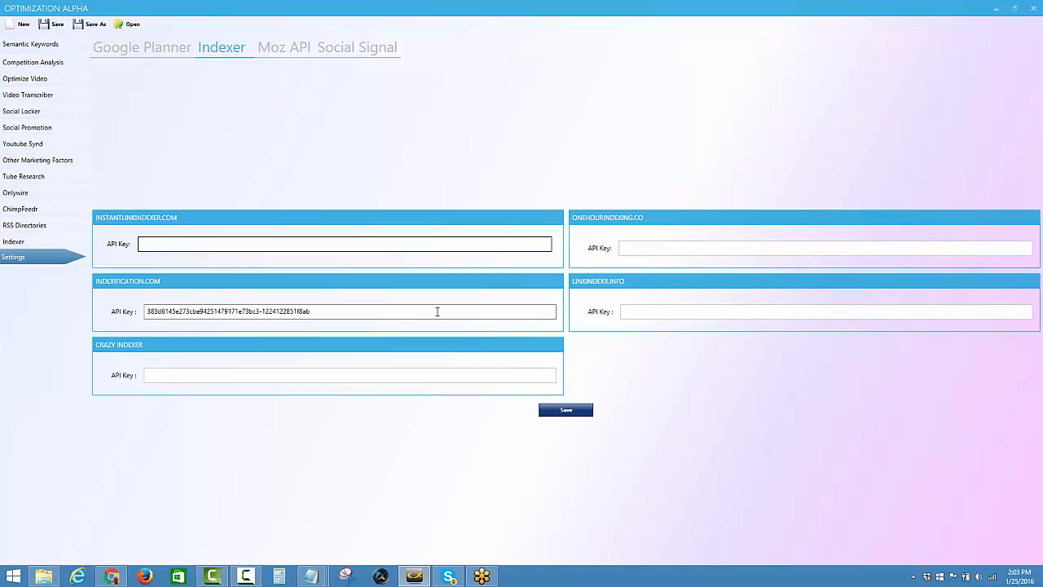
left_click(345, 245)
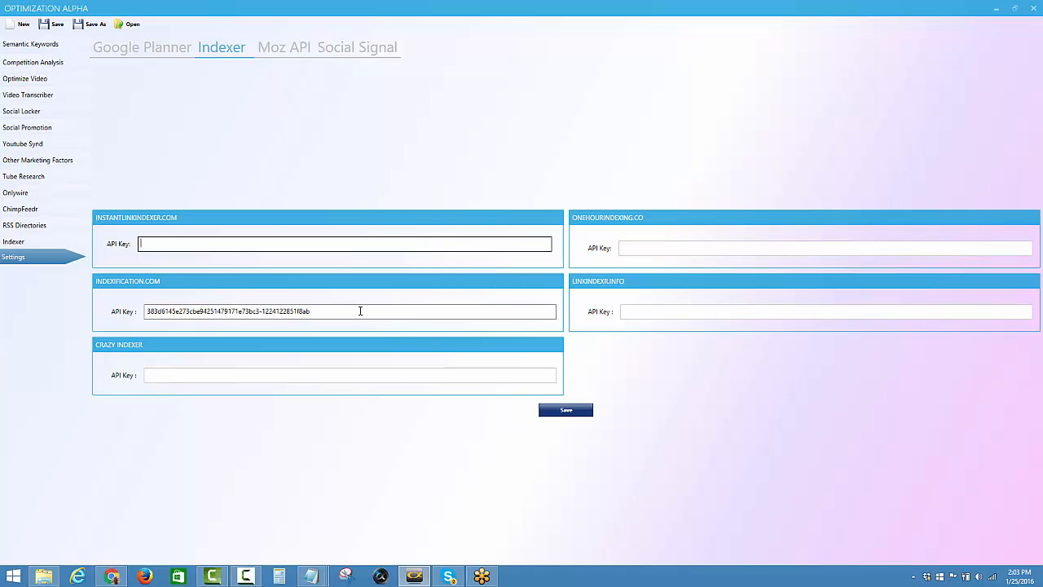
left_click(364, 311)
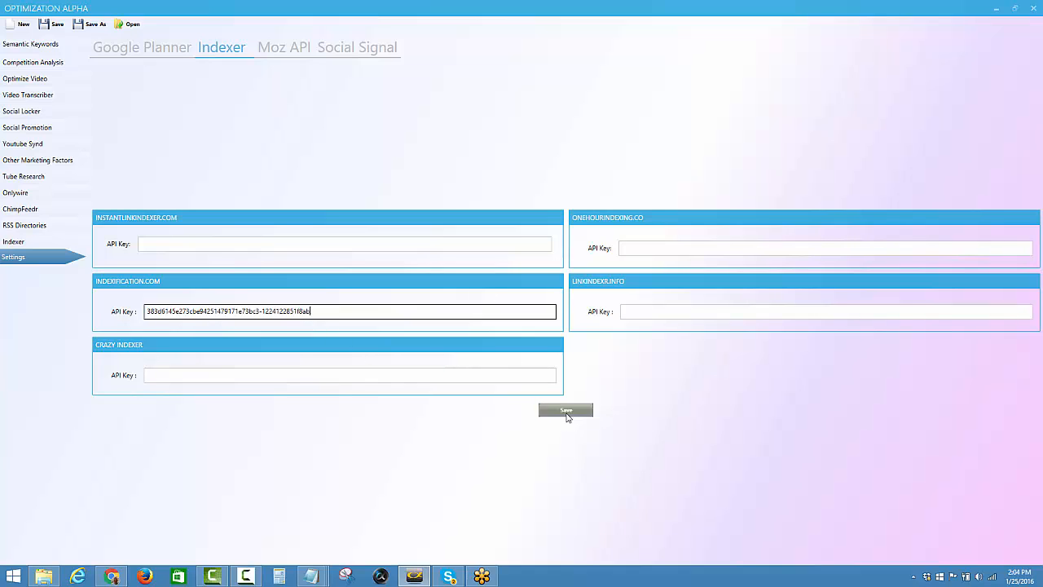
left_click(566, 411)
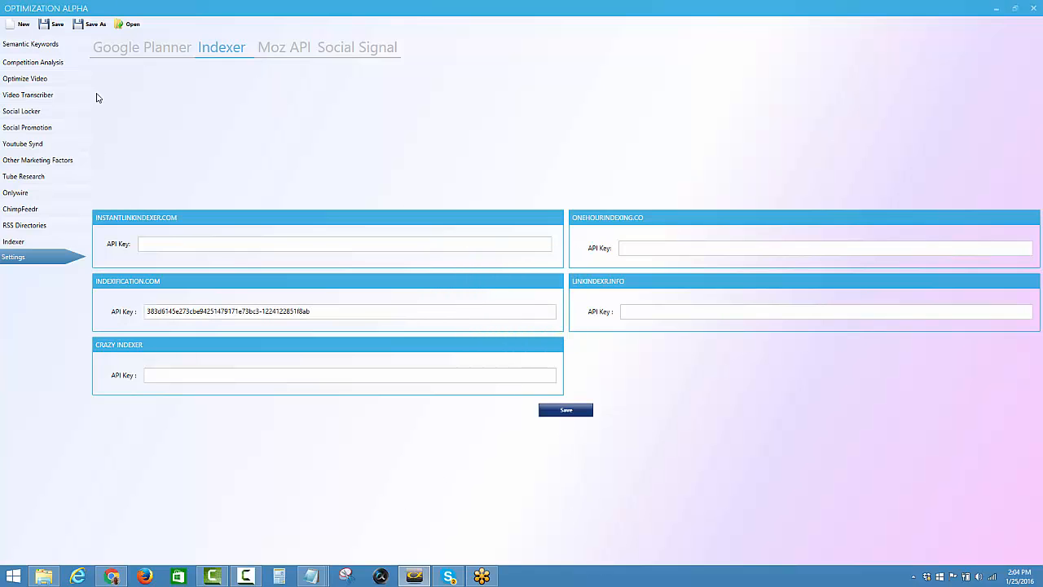
Show the Moz API settings with the access ID and secret key filled in
left_click(283, 46)
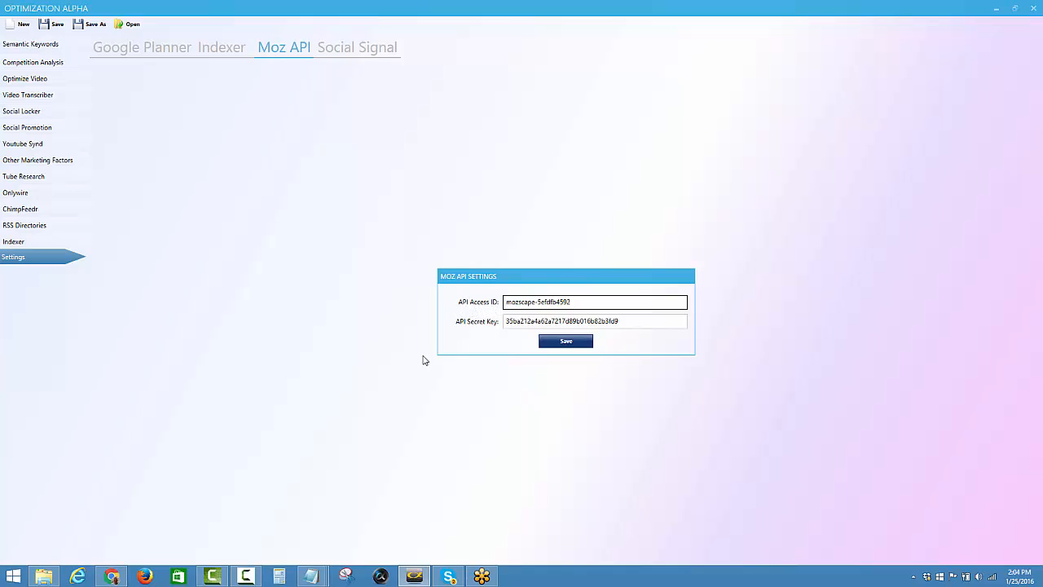
mouse_move(492, 332)
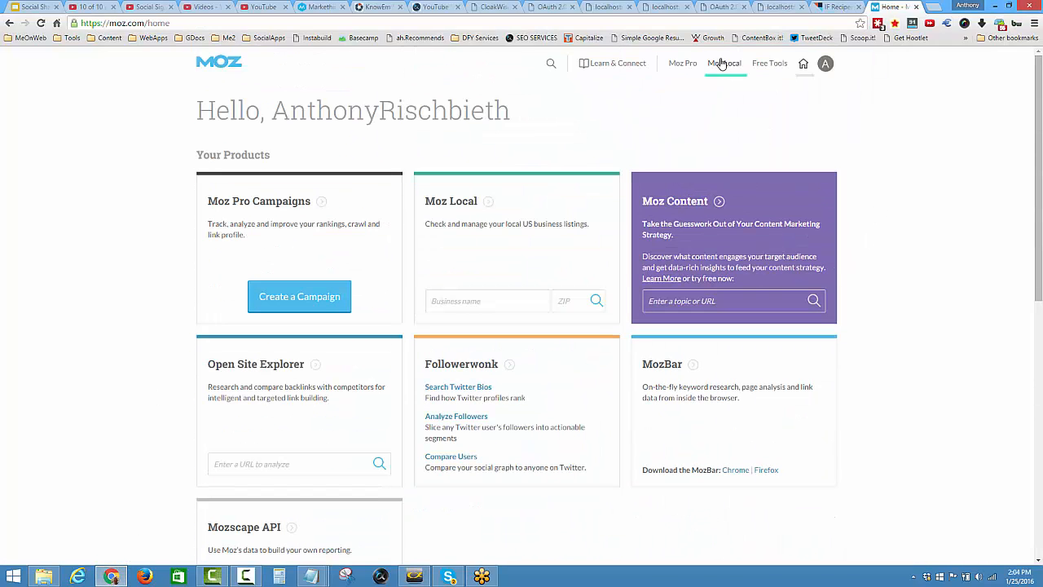
Reach the Mozscape API product page from the moz.com footer API link
scroll("down", 3)
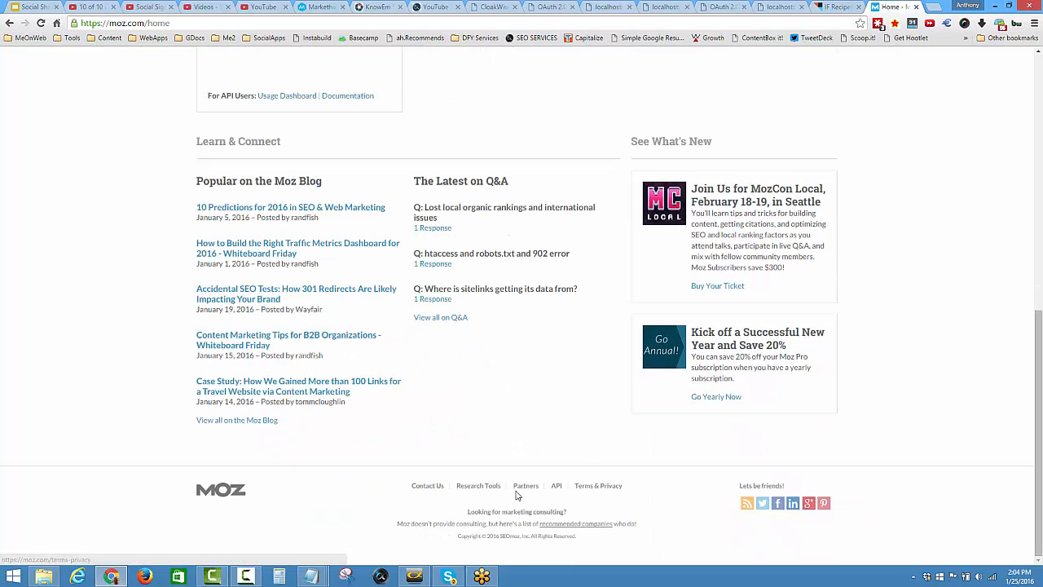
mouse_move(560, 493)
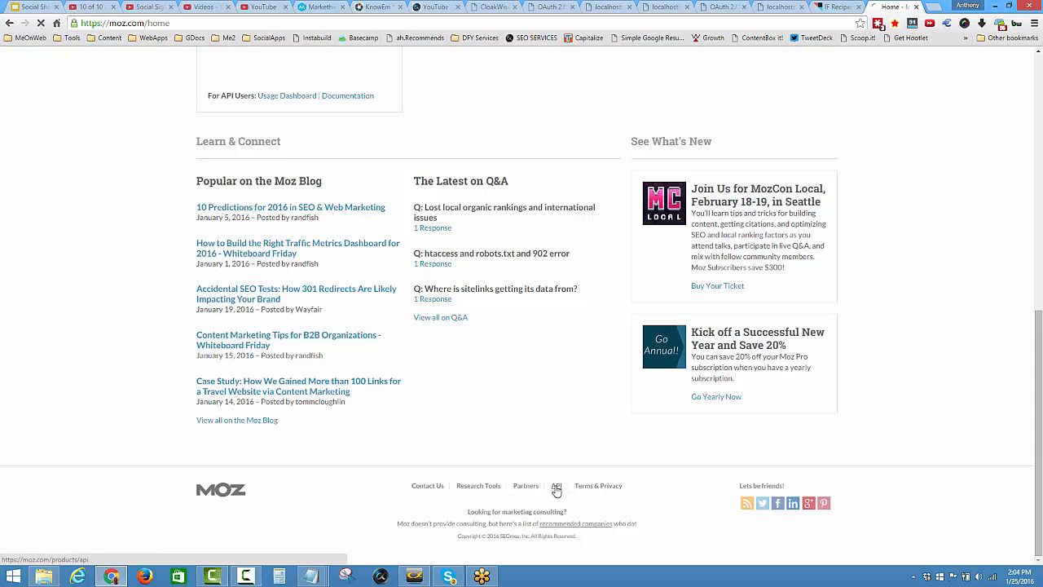
left_click(555, 486)
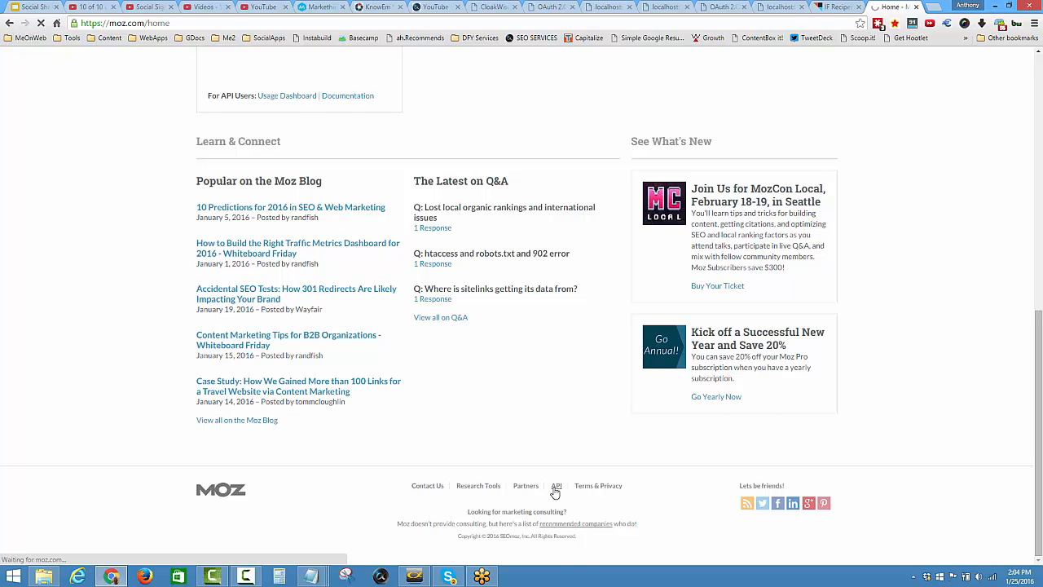
left_click(557, 486)
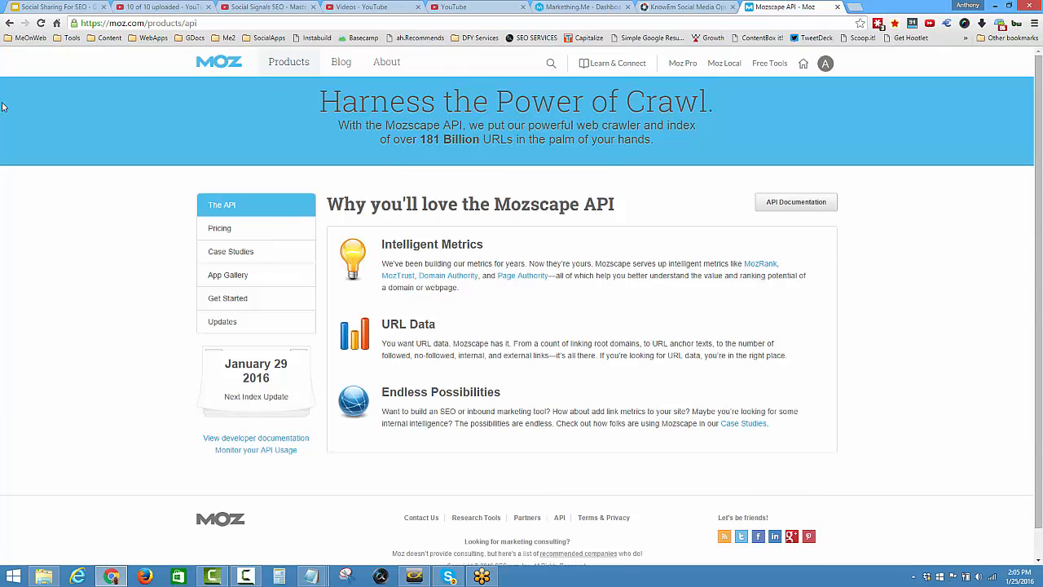
mouse_move(241, 62)
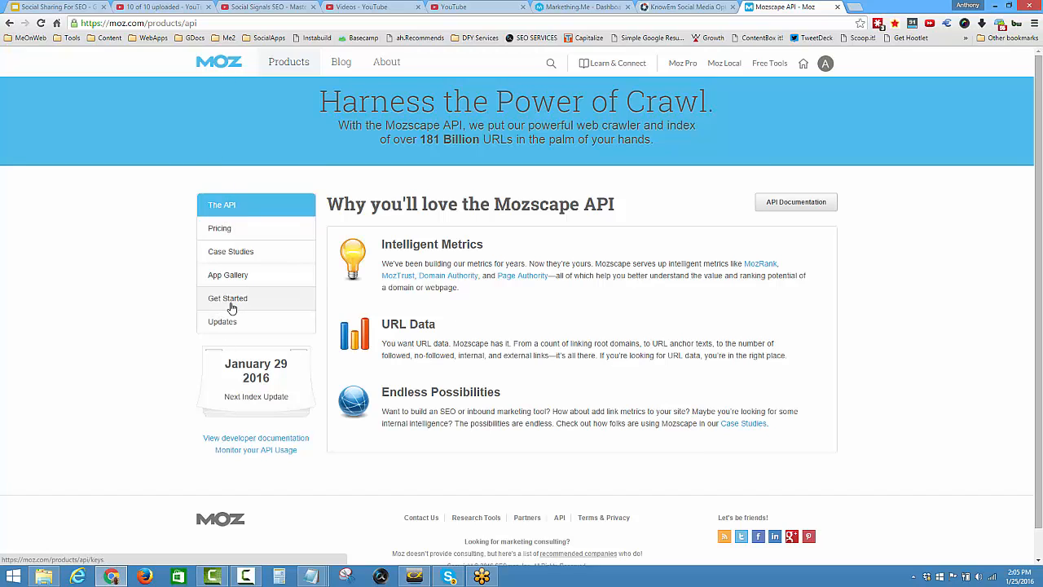
Retrieve the Mozscape access ID and secret key from Moz and save them in the Moz API settings
left_click(229, 296)
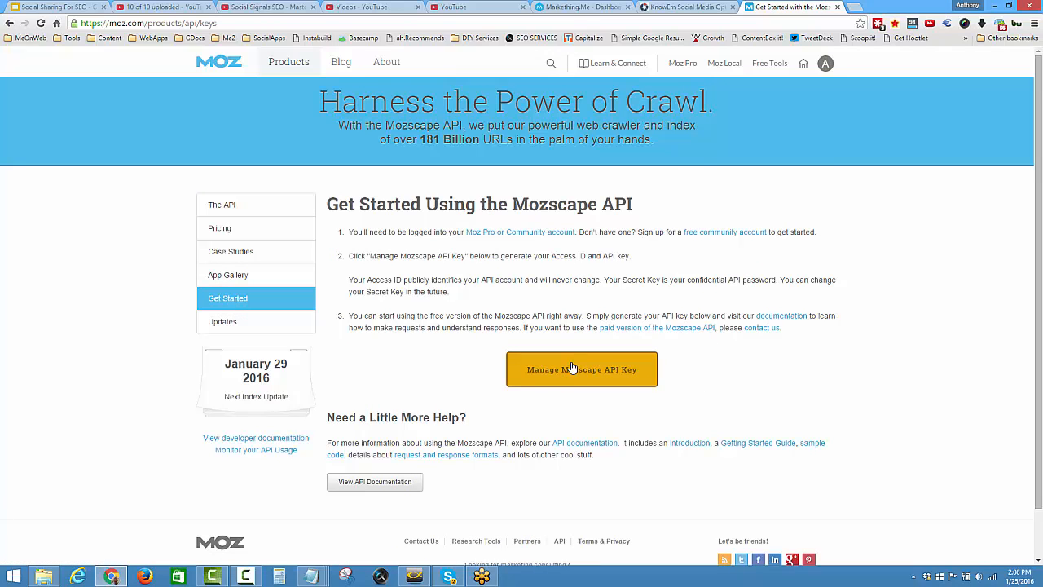
left_click(582, 369)
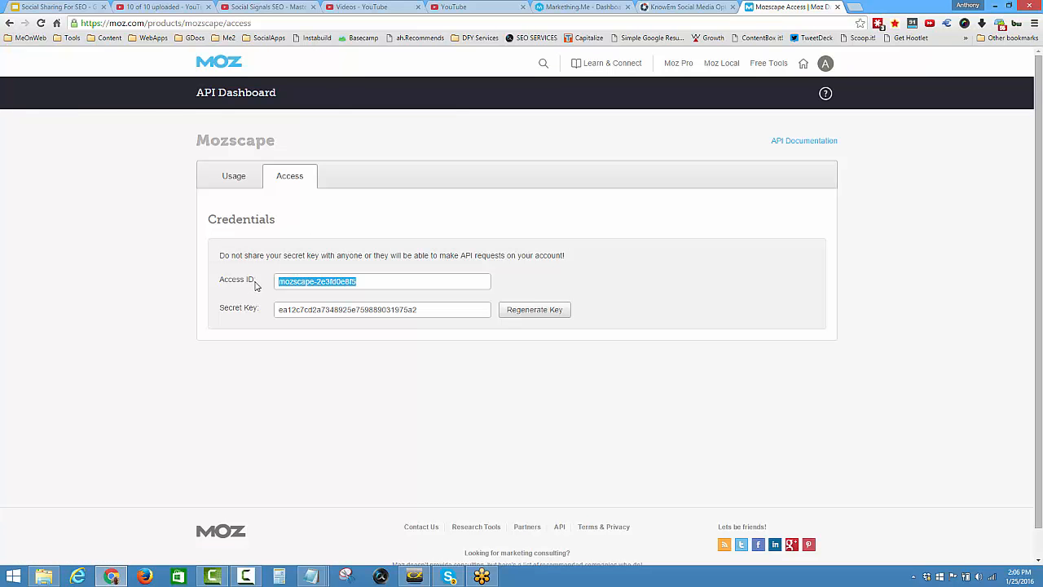
mouse_move(298, 290)
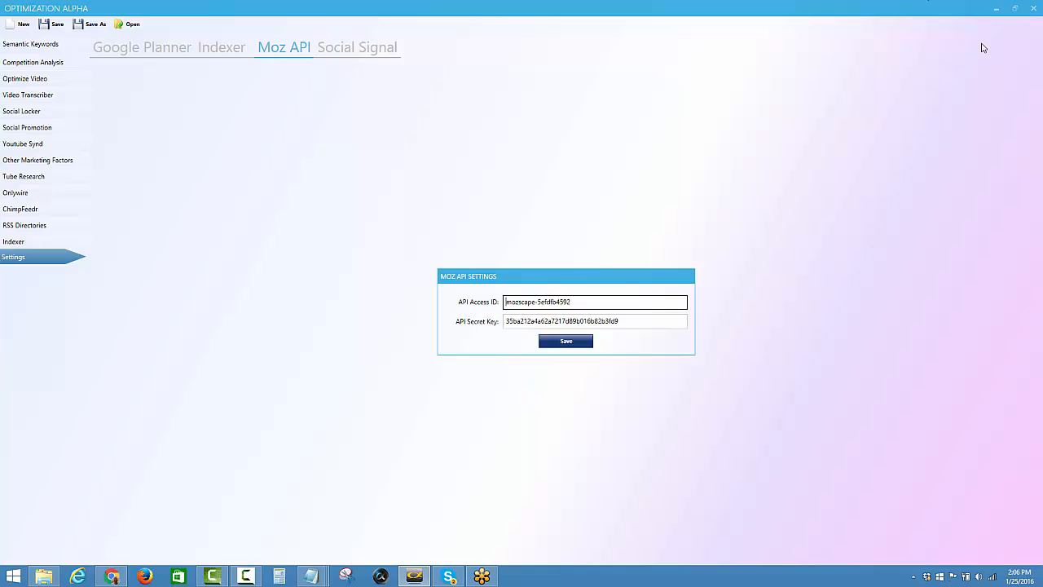
left_click(565, 340)
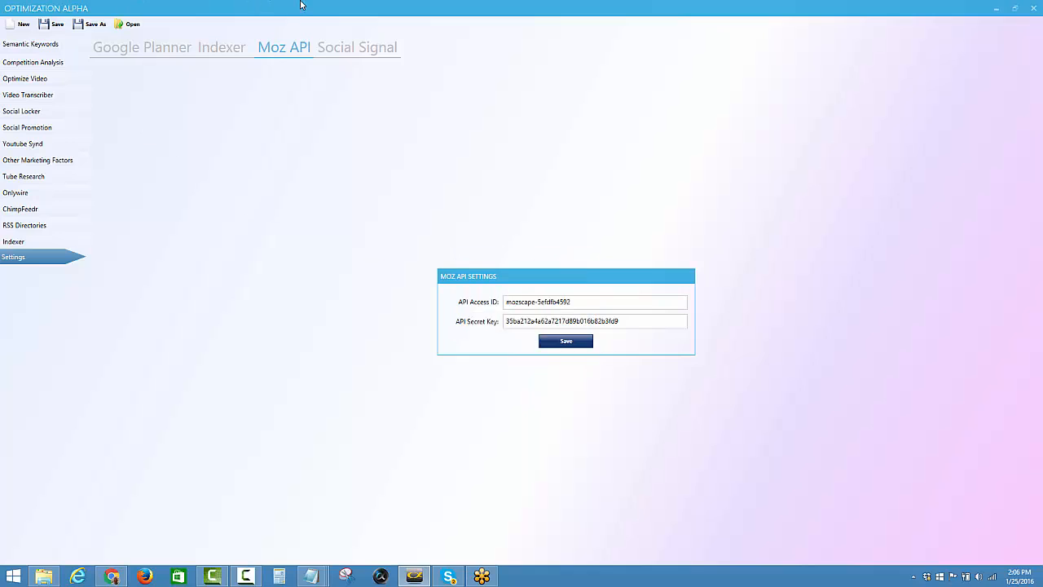
Save the Social Signal API key and confirm the settings-saved message
left_click(357, 46)
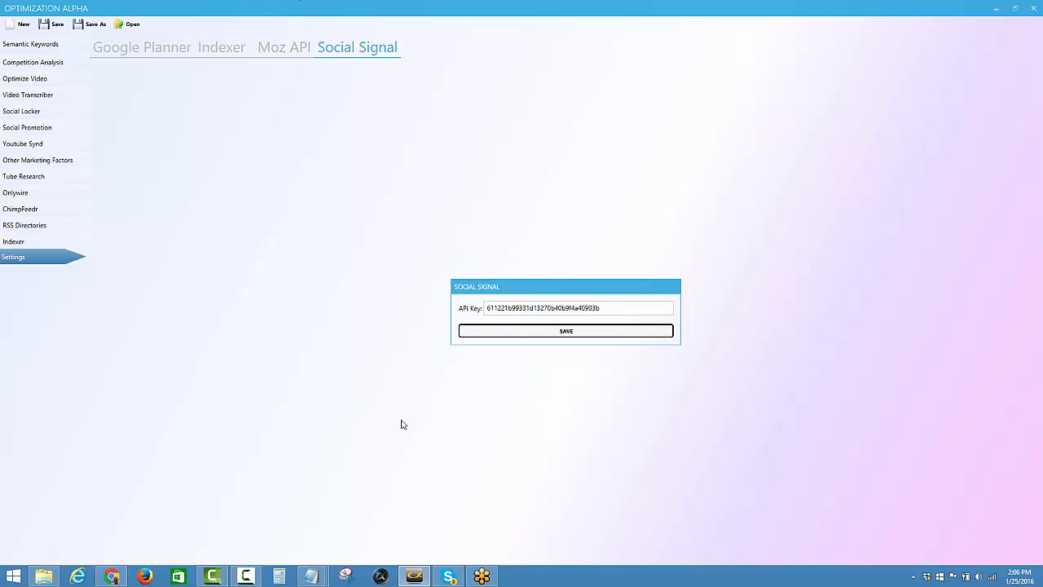
left_click(565, 329)
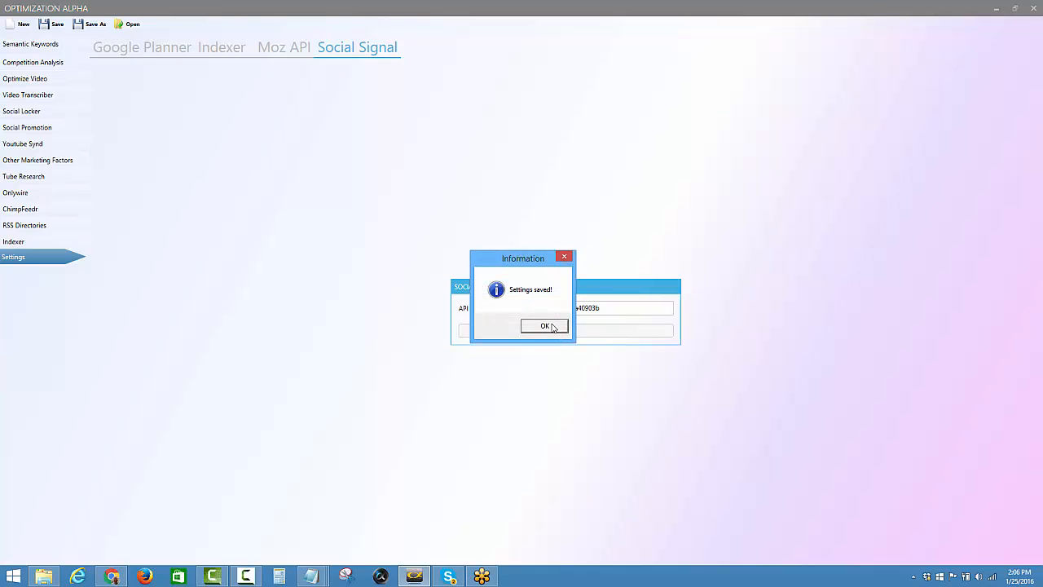
left_click(545, 326)
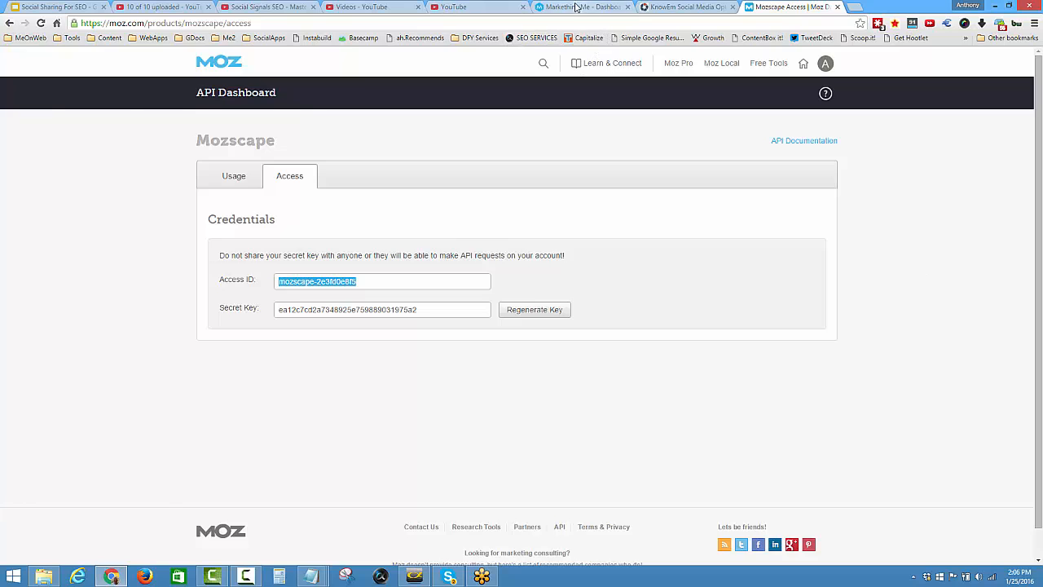
left_click(582, 6)
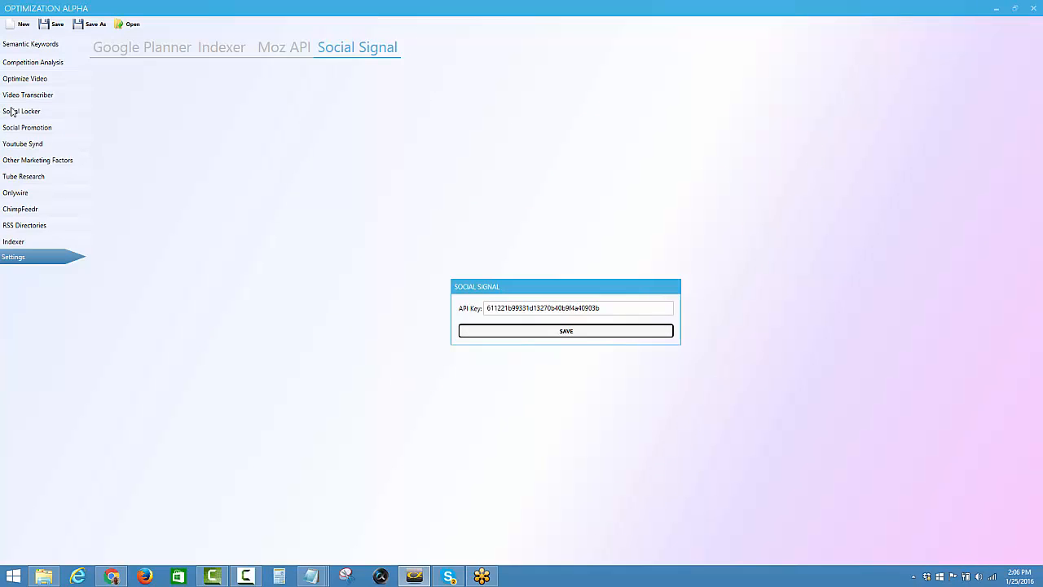
mouse_move(186, 124)
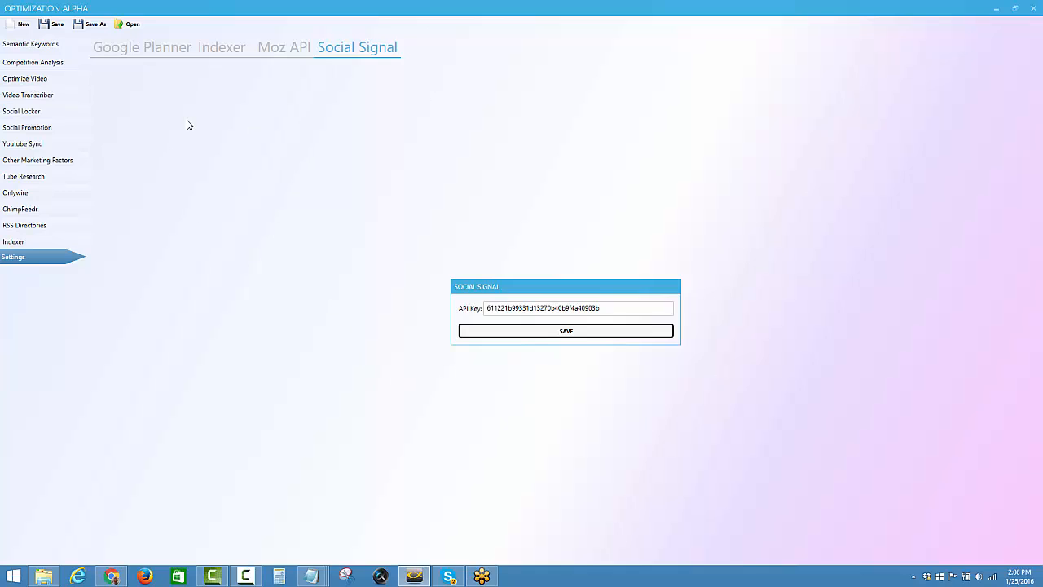
mouse_move(185, 129)
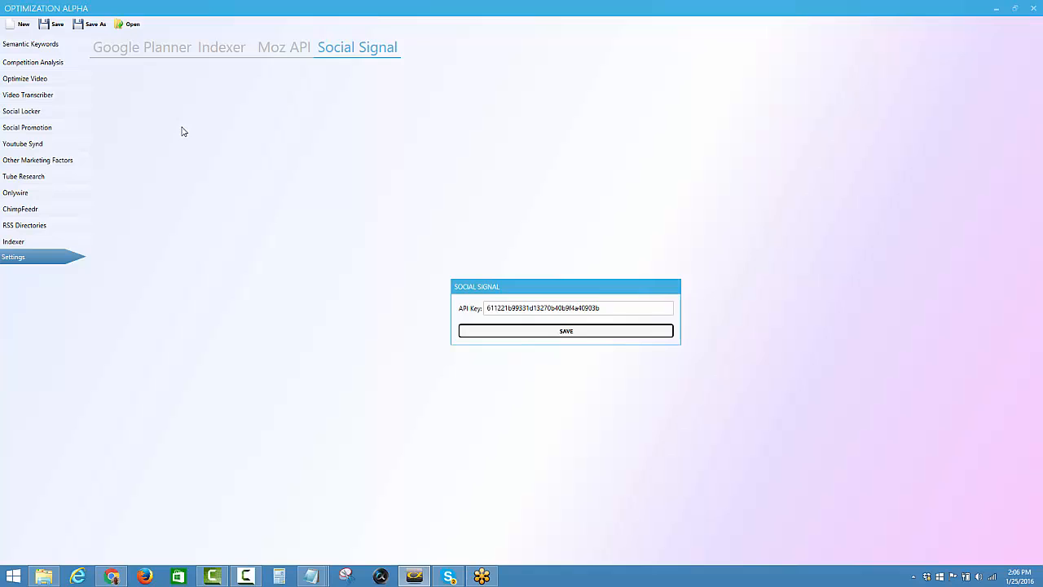
mouse_move(172, 65)
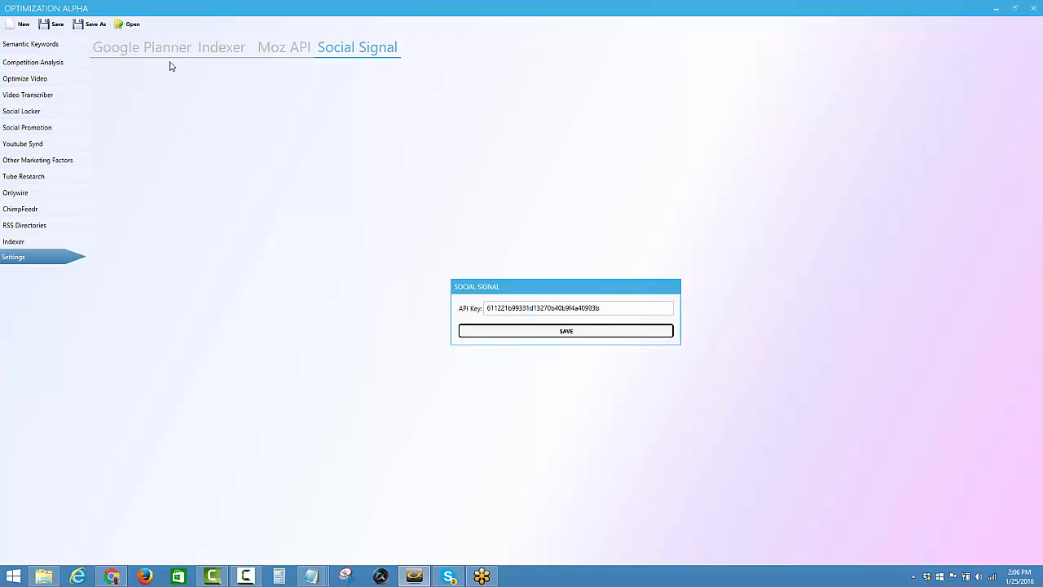
mouse_move(294, 285)
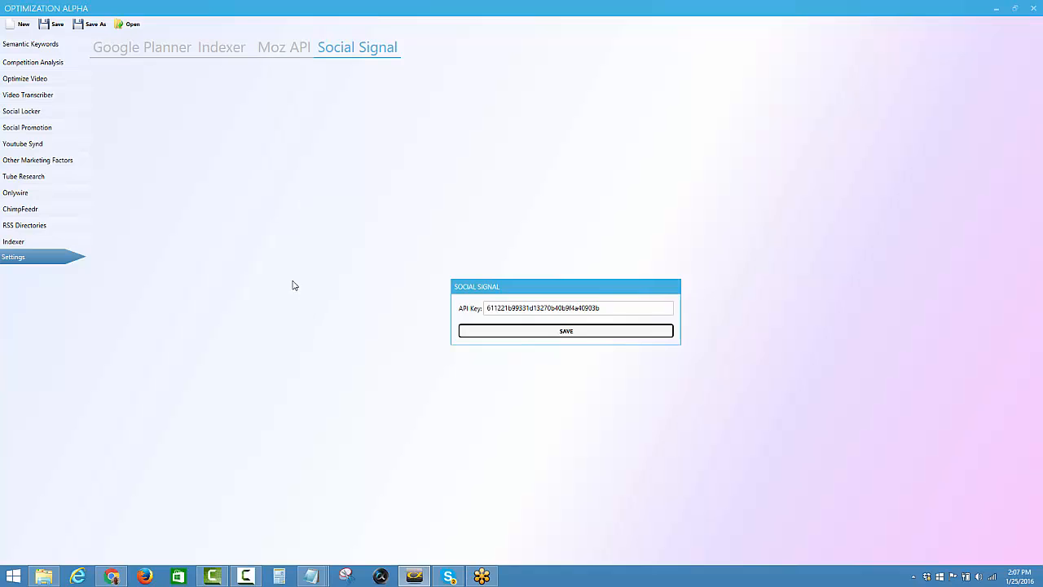
mouse_move(376, 200)
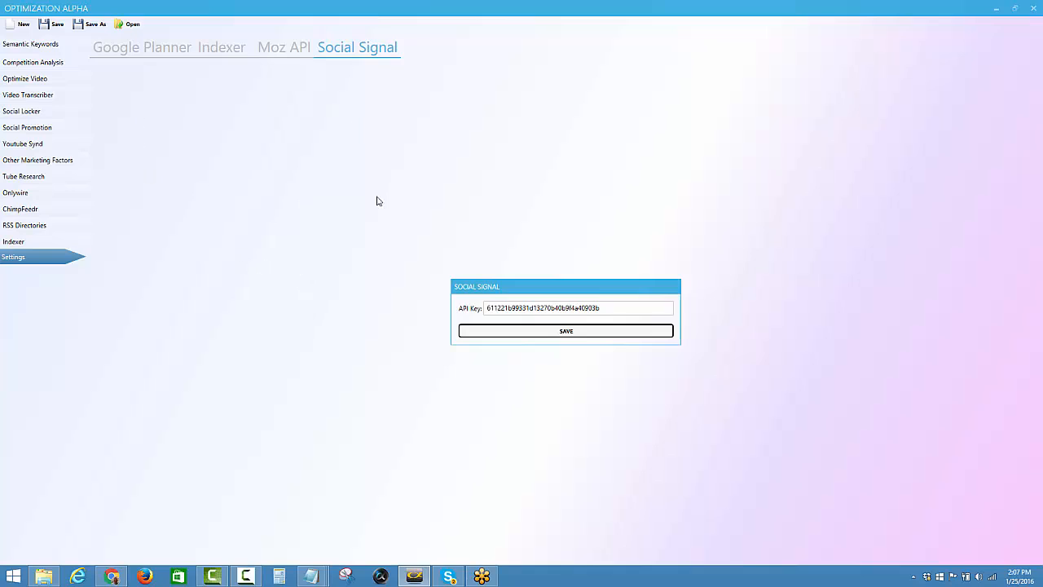
mouse_move(381, 199)
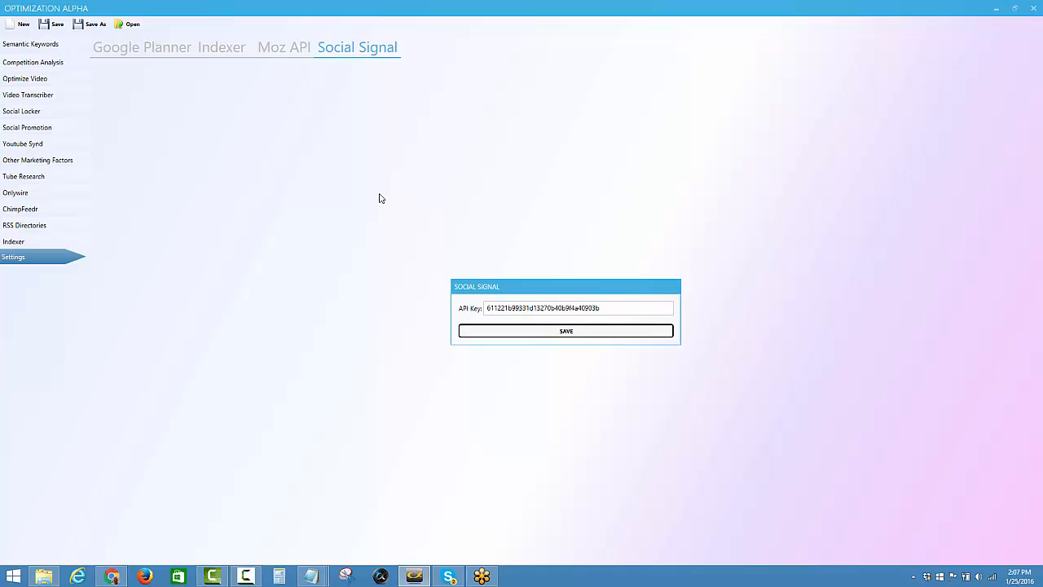
mouse_move(400, 186)
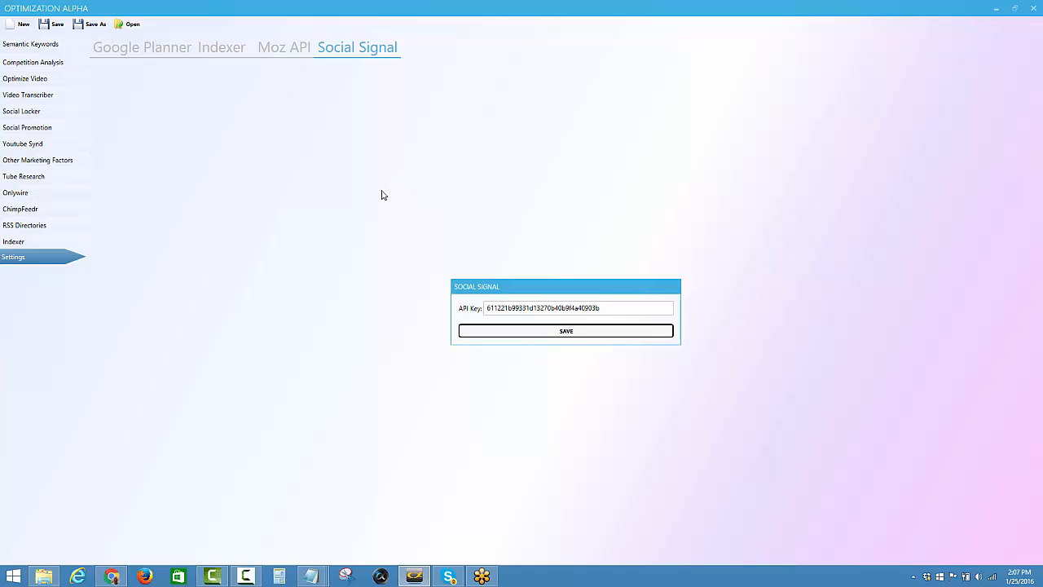
mouse_move(378, 194)
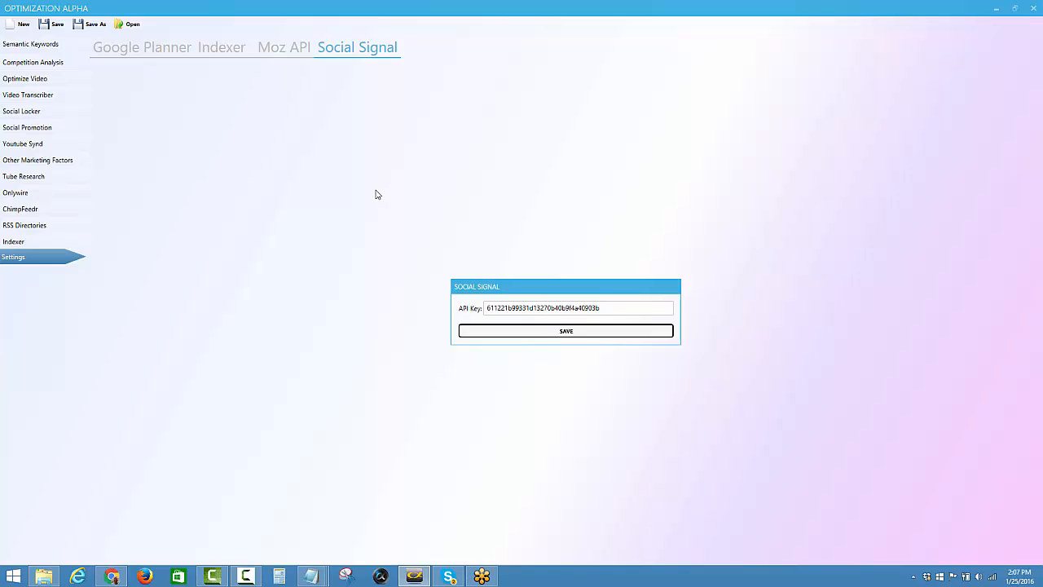
mouse_move(234, 129)
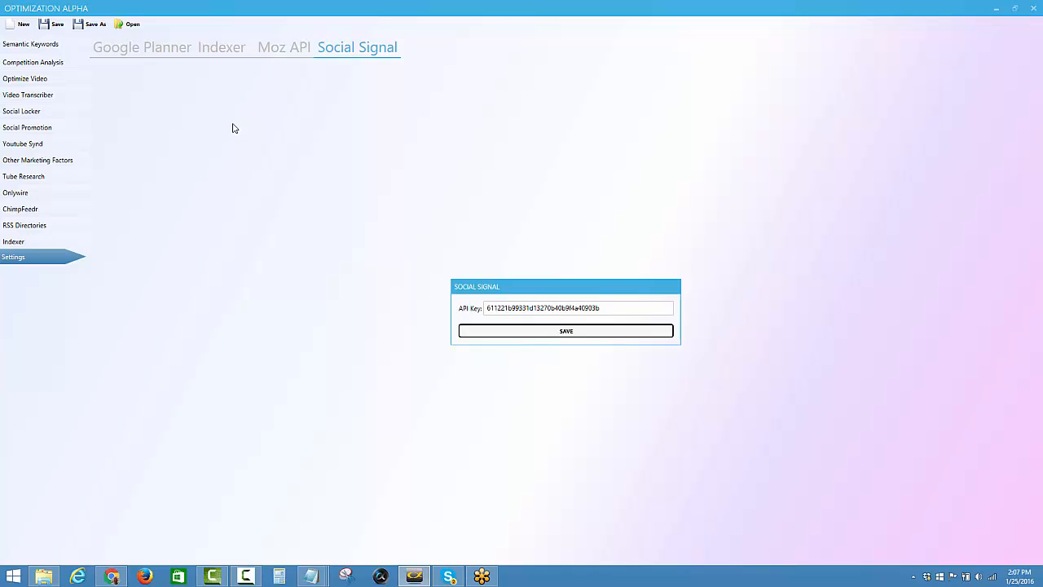
mouse_move(187, 189)
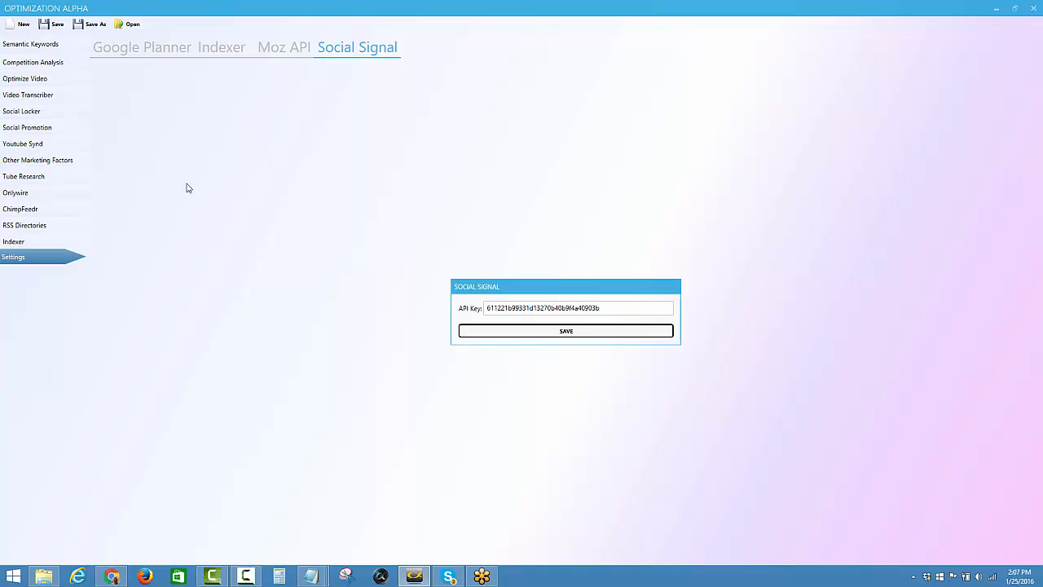
mouse_move(205, 124)
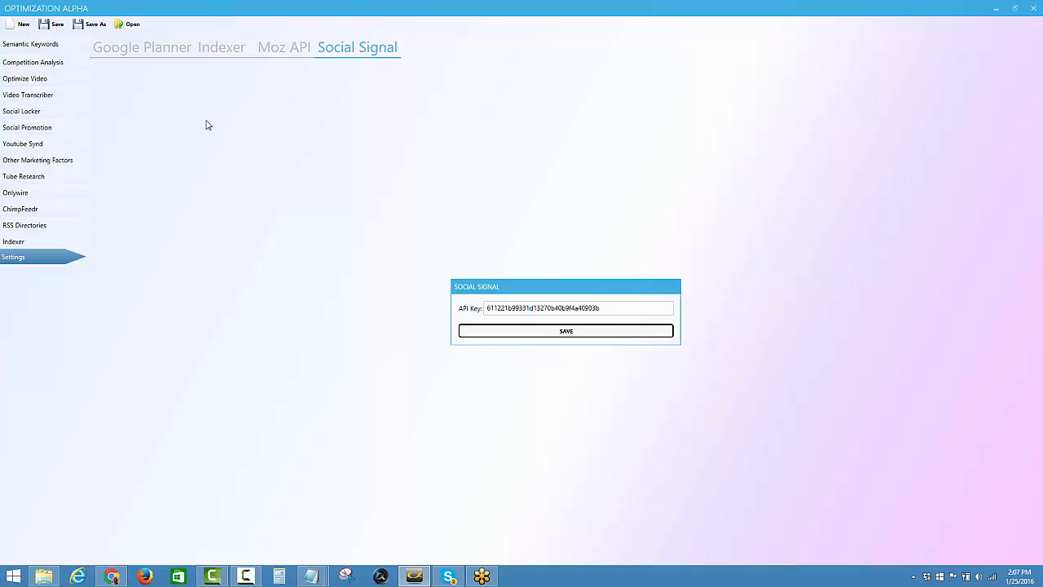
mouse_move(143, 230)
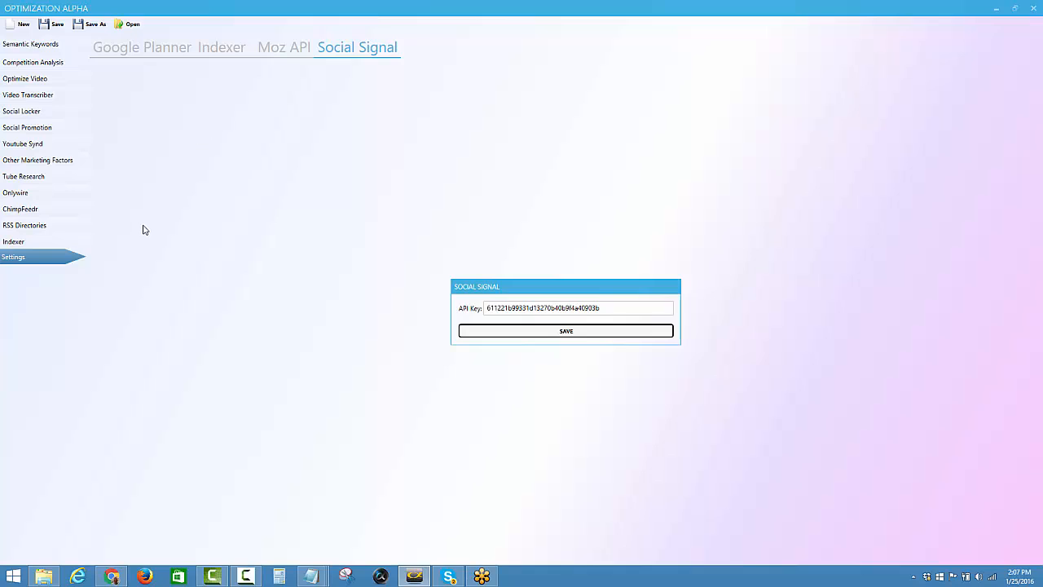
mouse_move(196, 194)
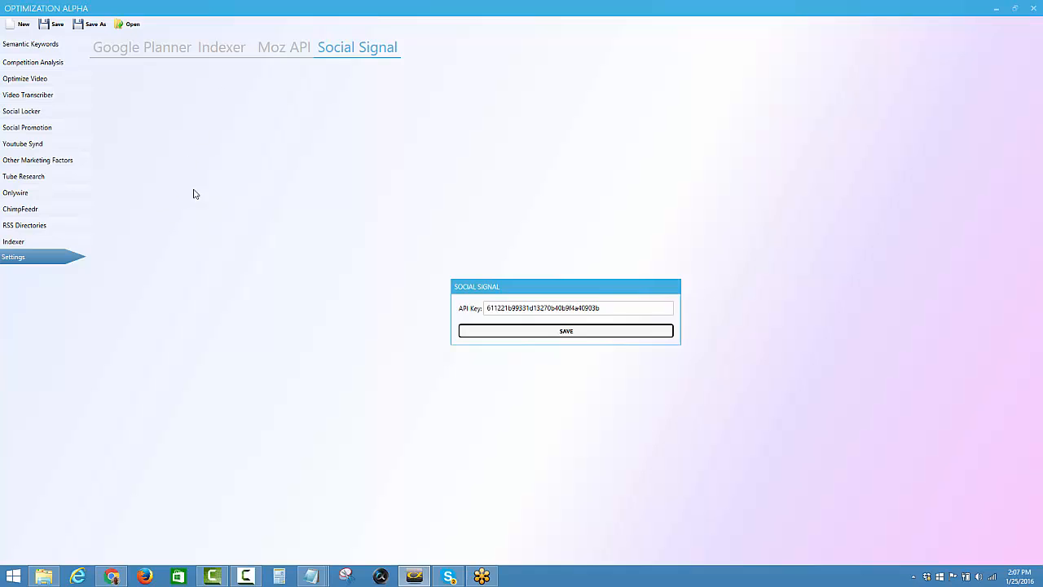
mouse_move(453, 261)
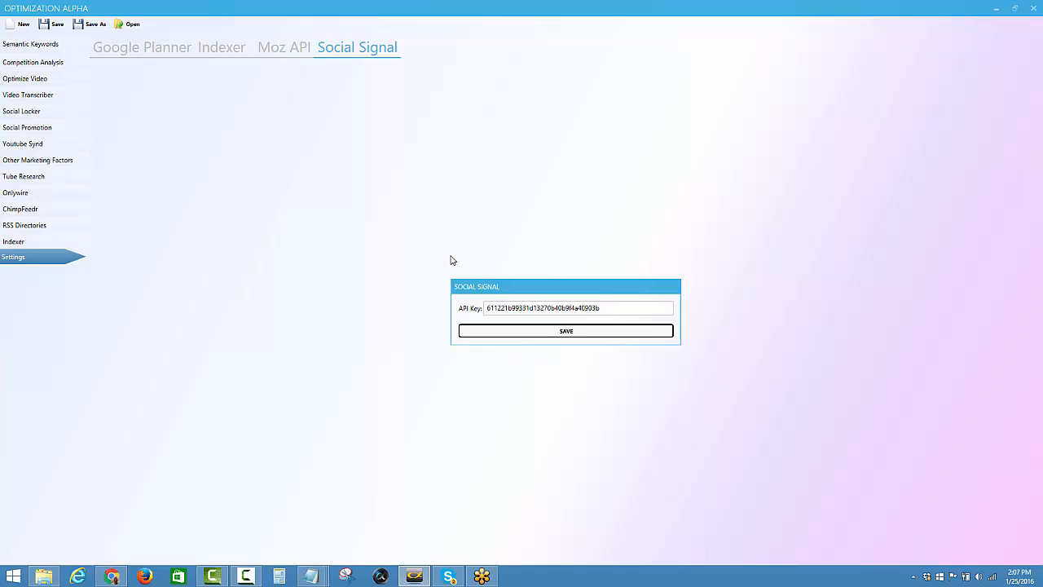
mouse_move(285, 531)
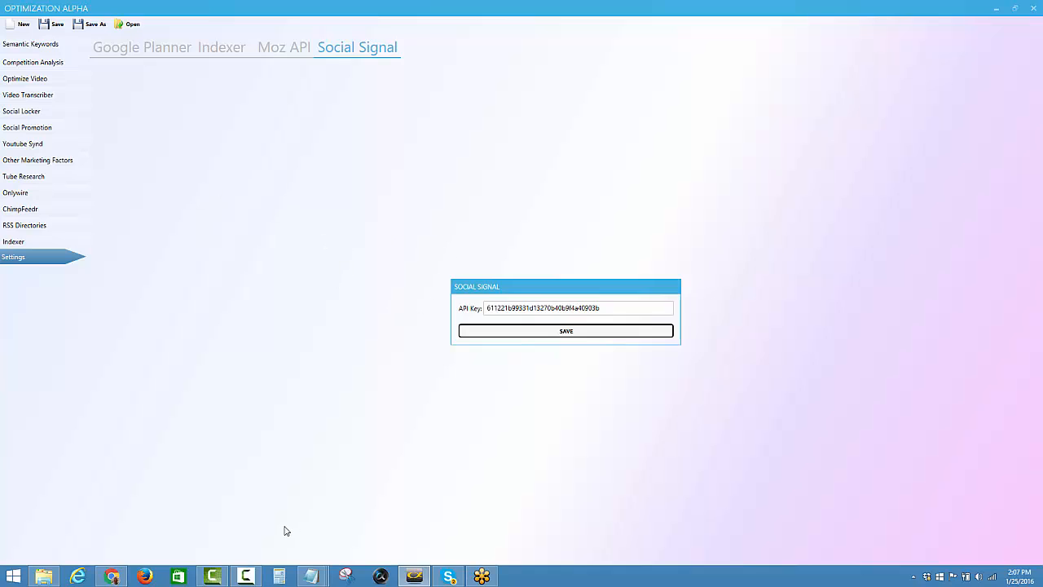